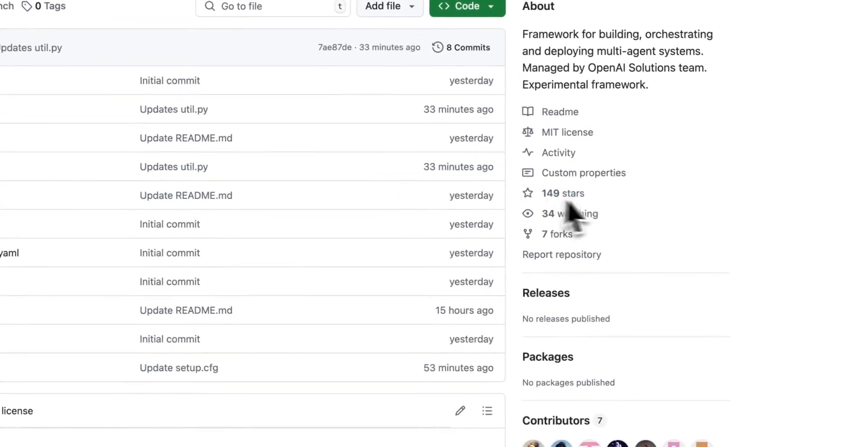
- Scroll past the file list to the README's Swarm banner, experimental warning and Install command
scroll("down", 3)
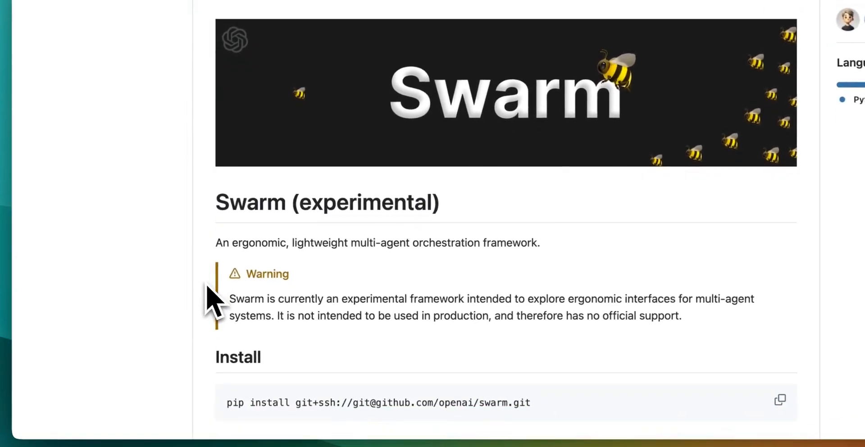
scroll("down", 3)
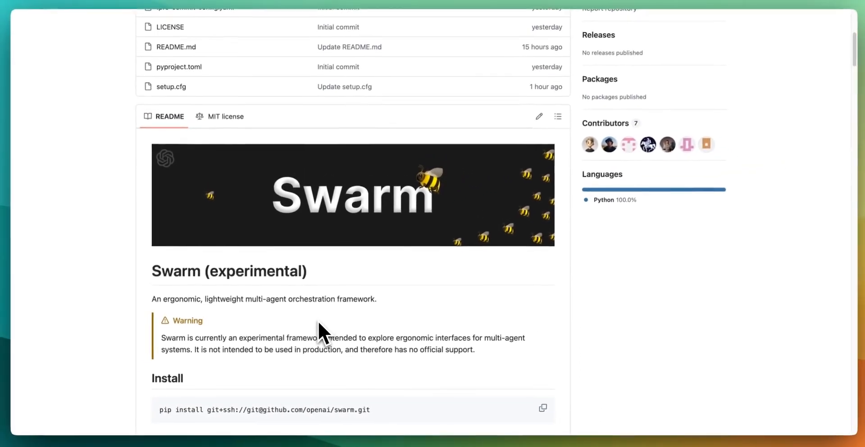
scroll("down", 3)
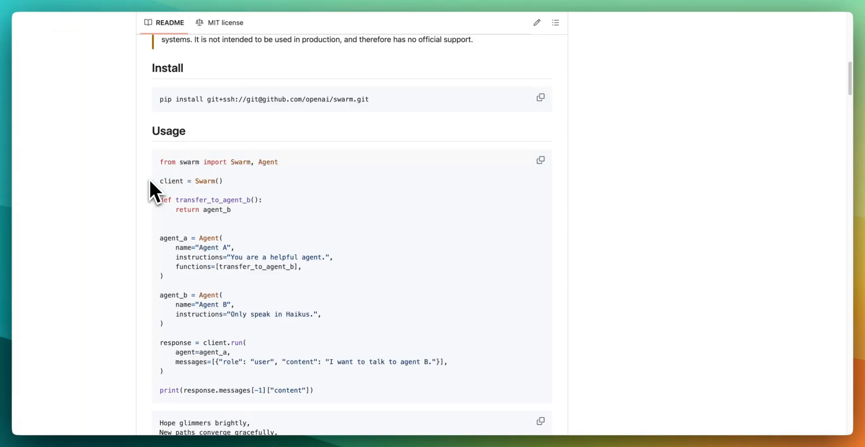
- Scroll to the README's Usage example with agent_a handing off to agent_b and its haiku output
scroll("down", 3)
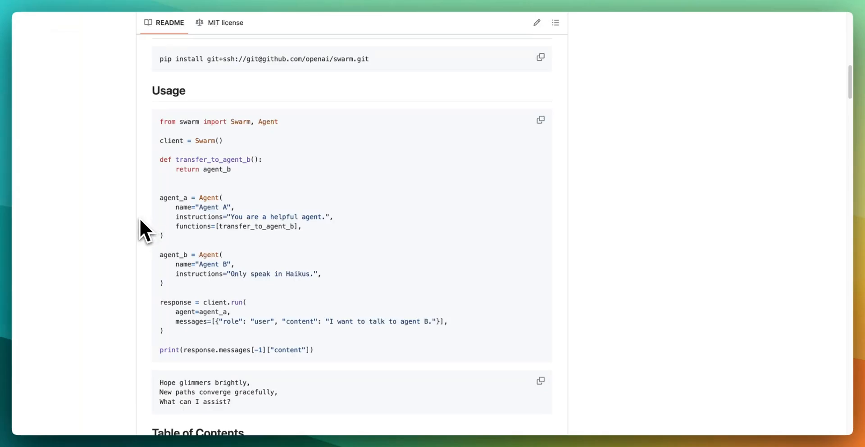
scroll("down", 3)
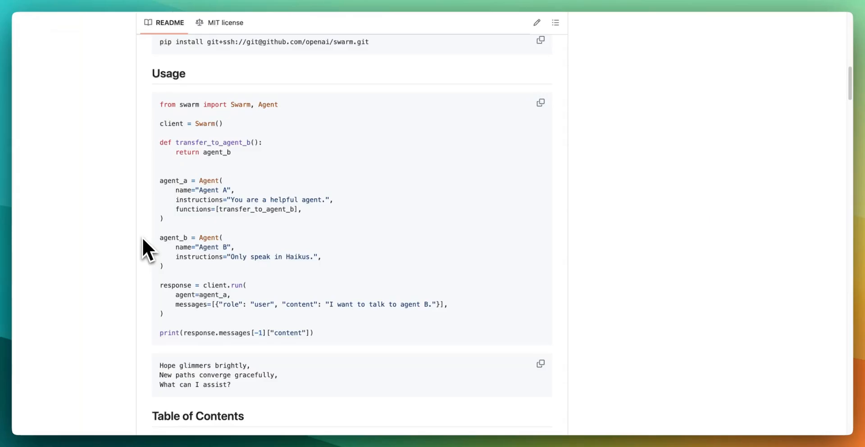
scroll("down", 3)
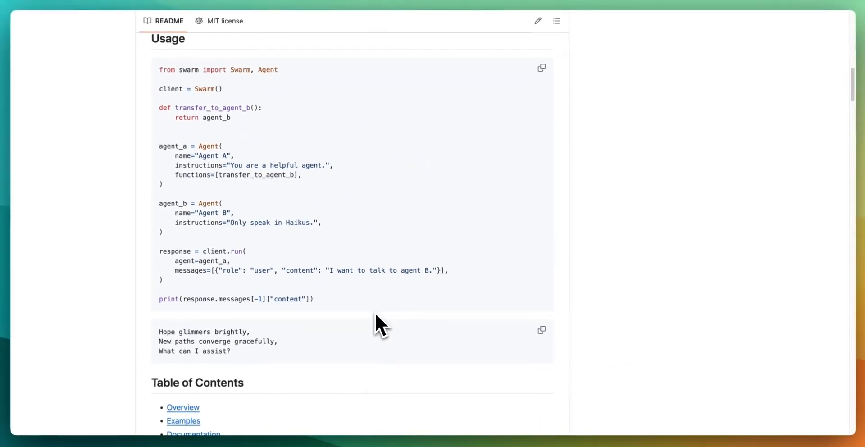
scroll("down", 3)
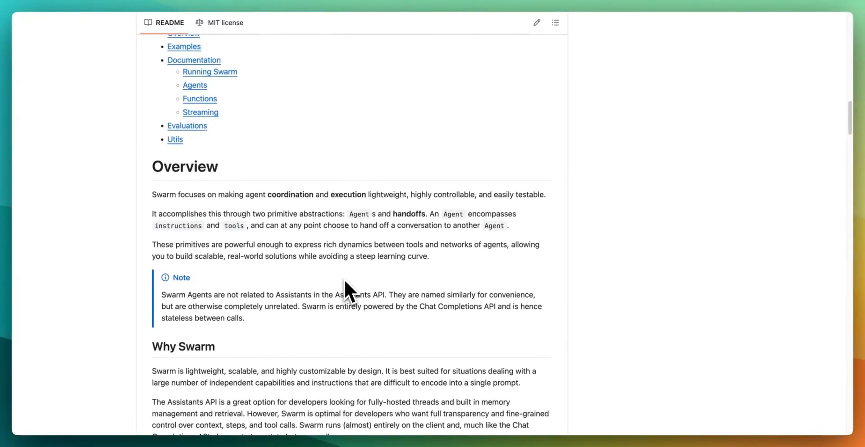
mouse_move(215, 229)
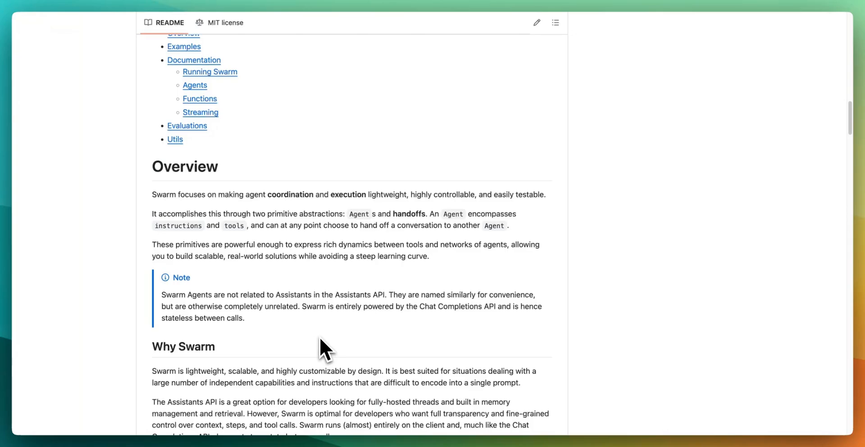
- Scroll past Overview and Why Swarm to the Examples list and Documentation diagram
scroll("down", 3)
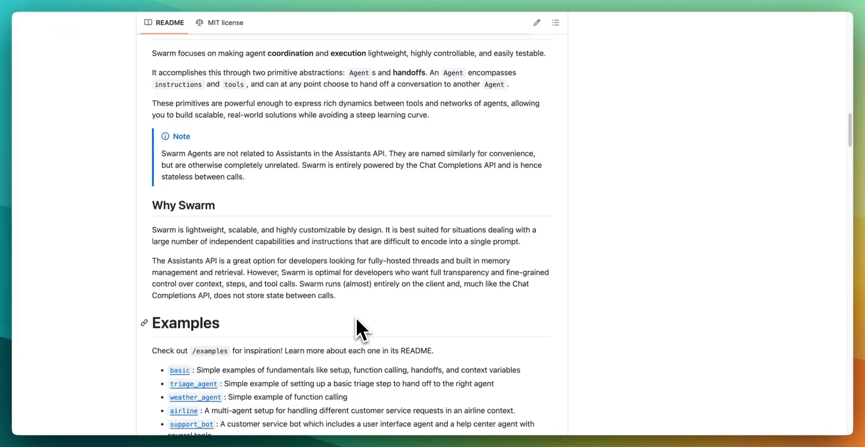
scroll("down", 3)
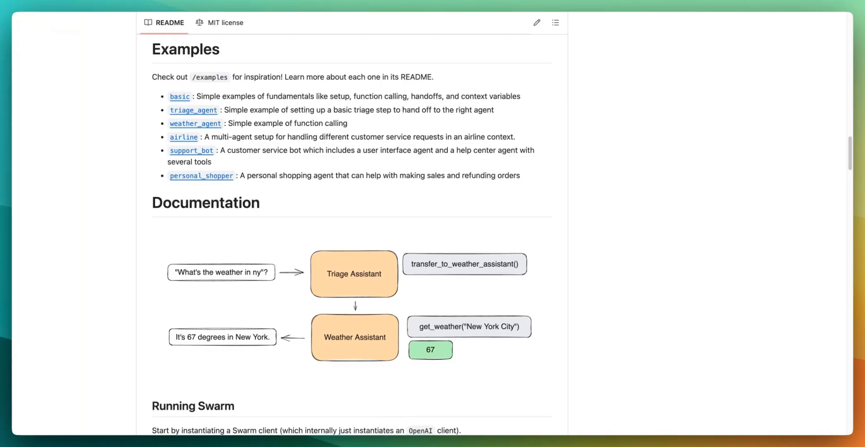
- Scroll through Running Swarm and client.run() with its Arguments and Response Fields tables
scroll("down", 3)
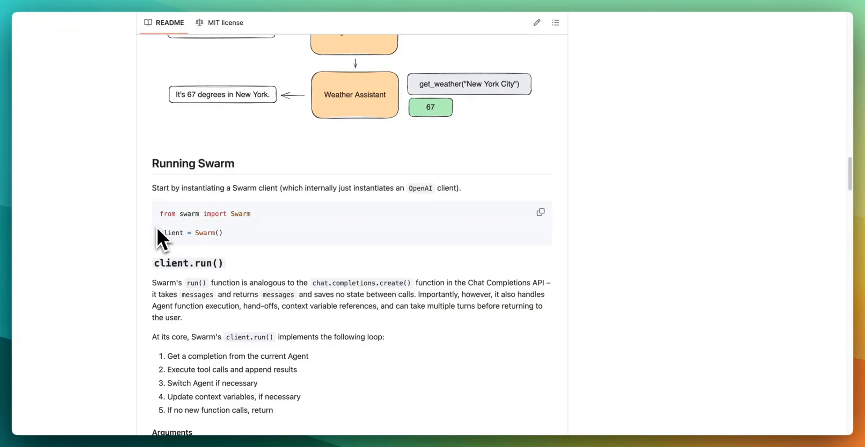
scroll("down", 3)
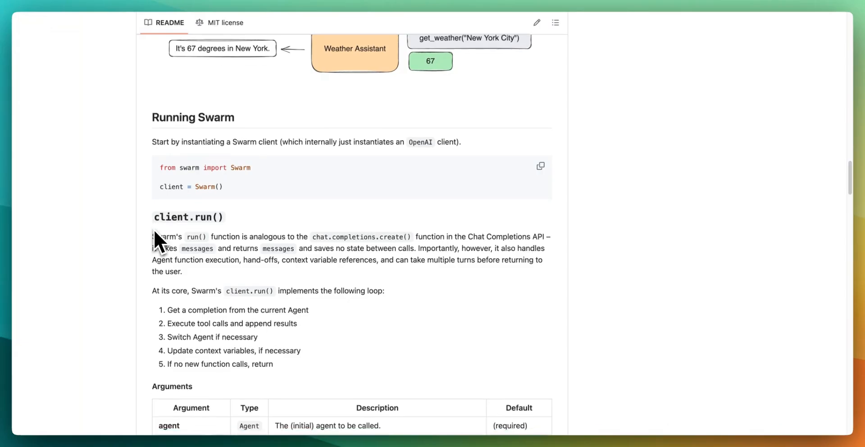
scroll("down", 3)
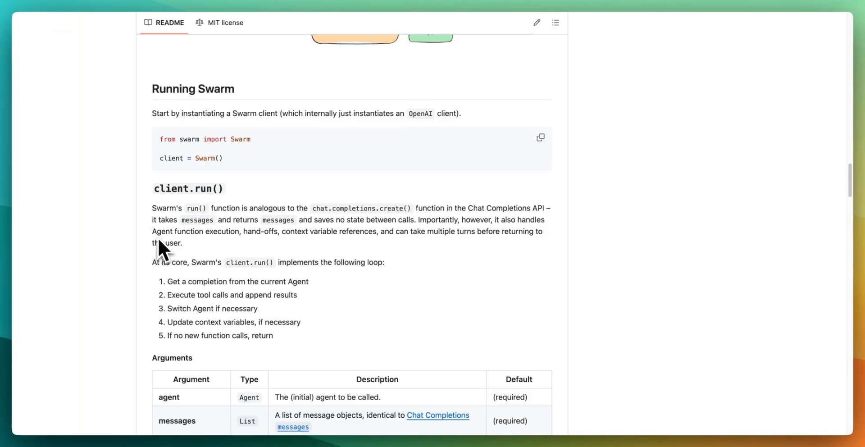
scroll("down", 3)
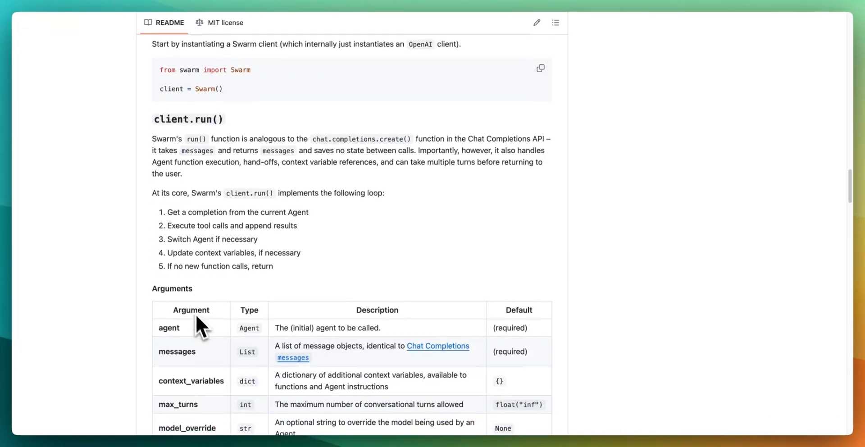
scroll("down", 3)
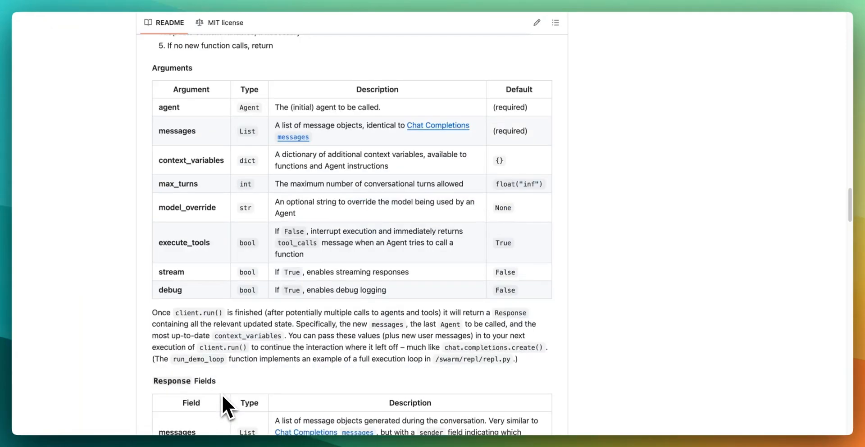
scroll("down", 3)
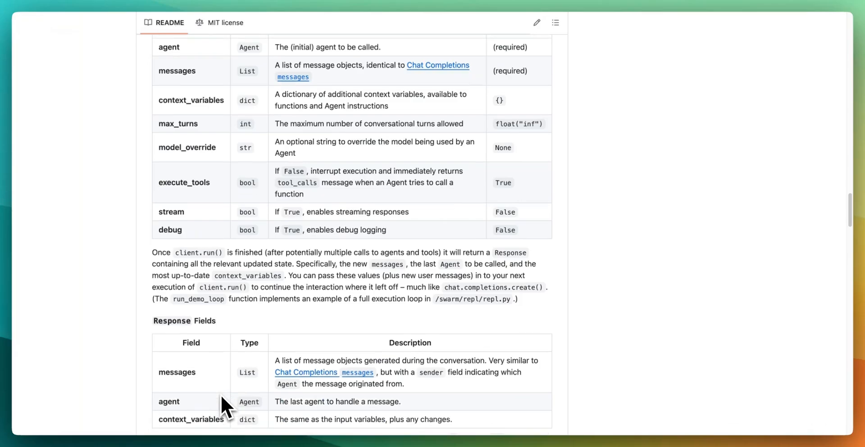
scroll("down", 3)
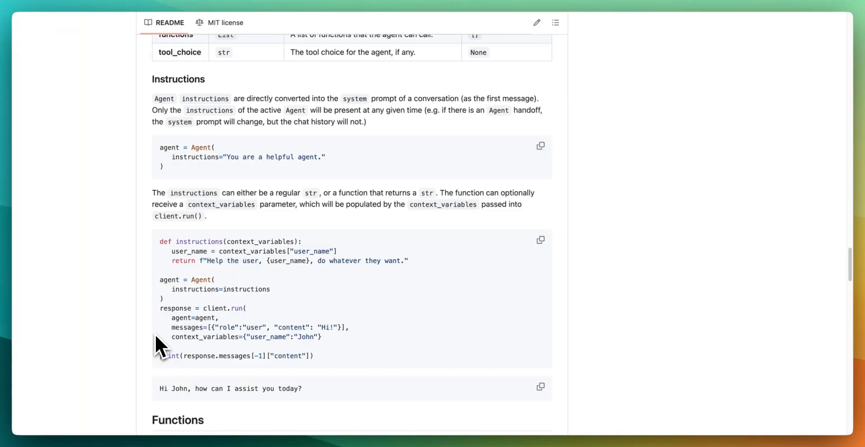
mouse_move(207, 345)
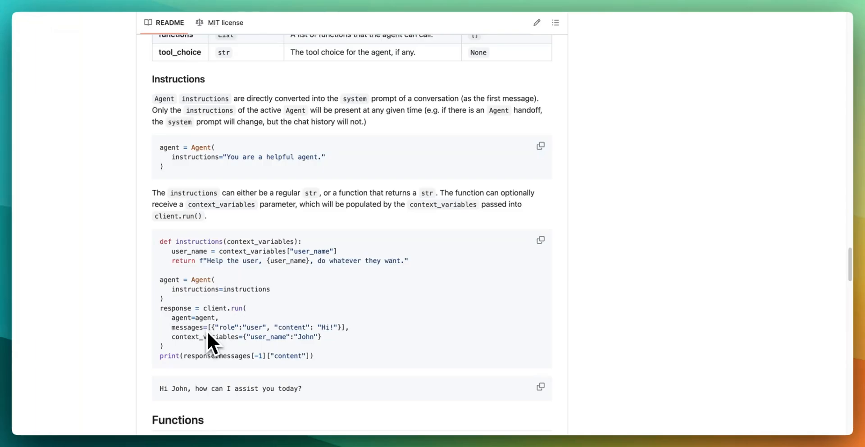
- Scroll through the README's Instructions, Functions and Handoffs code examples
scroll("down", 3)
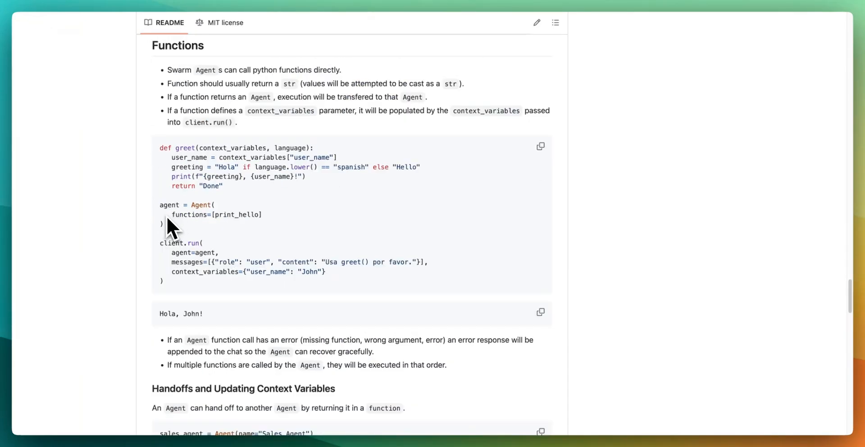
scroll("down", 3)
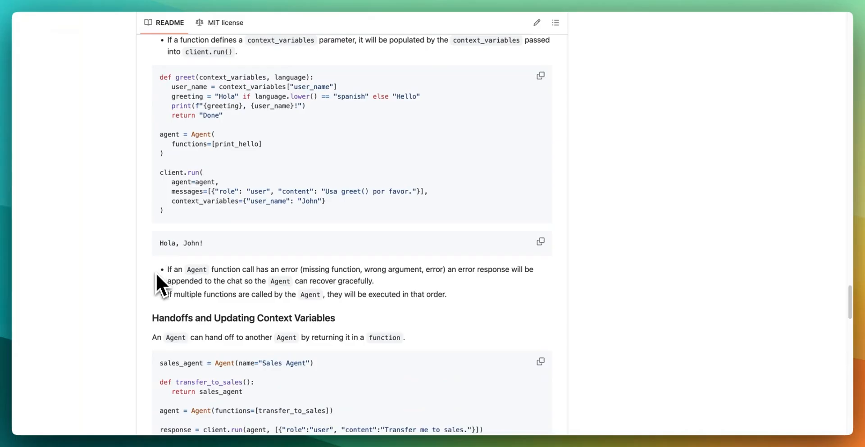
scroll("down", 3)
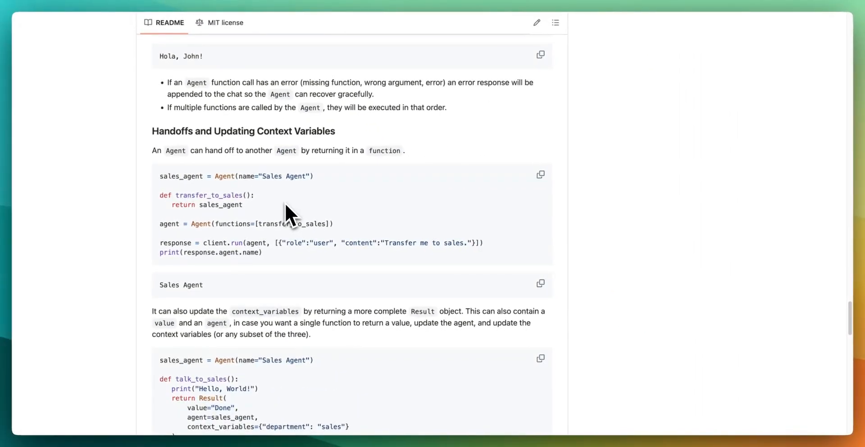
mouse_move(278, 240)
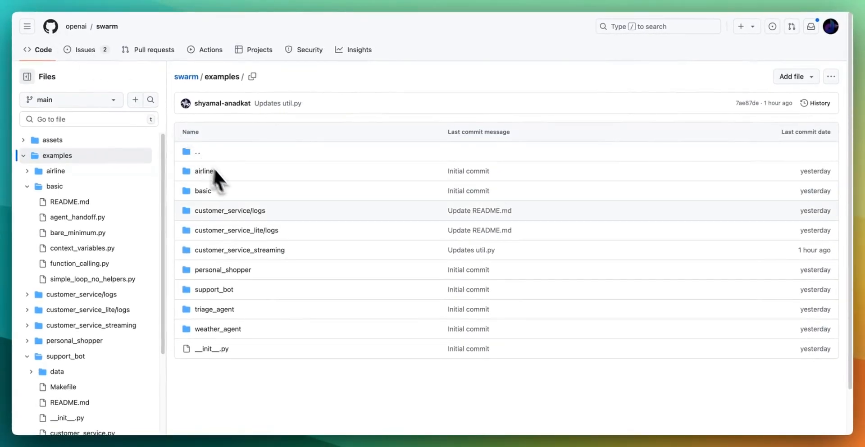
mouse_move(203, 190)
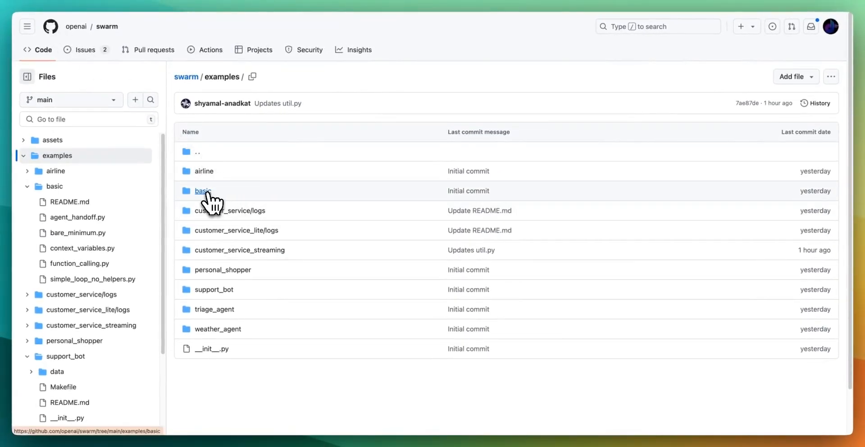
- Open the basic folder inside the swarm examples listing
left_click(202, 190)
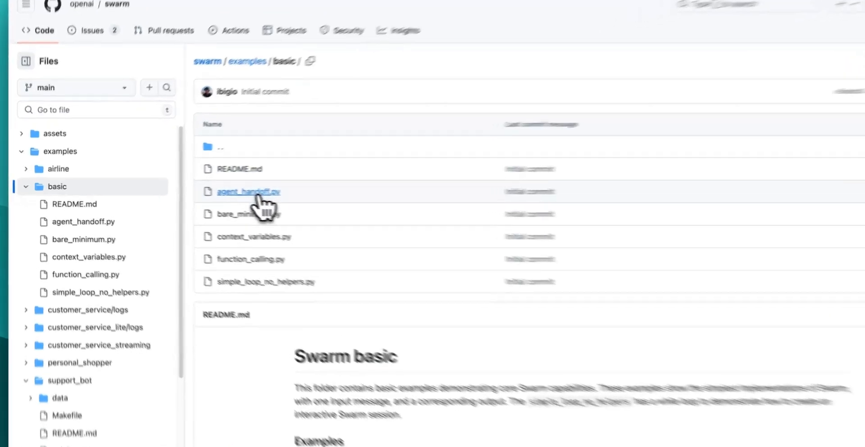
- Open agent_handoff.py and highlight the transfer_to_spanish_agent handoff function's uses
left_click(248, 191)
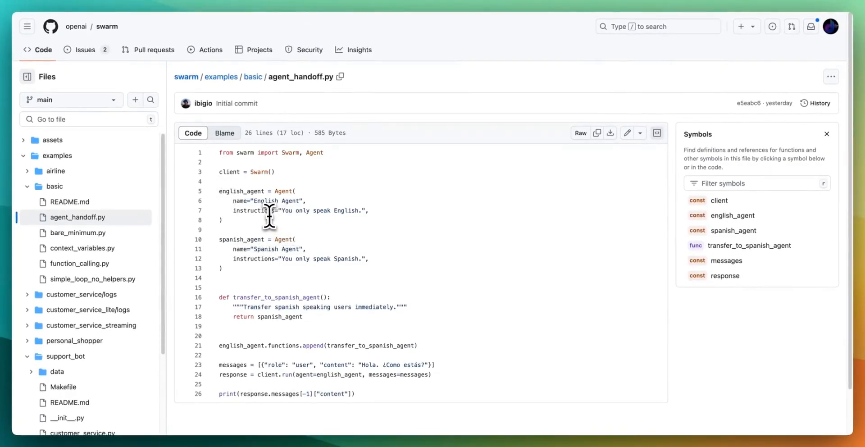
mouse_move(285, 283)
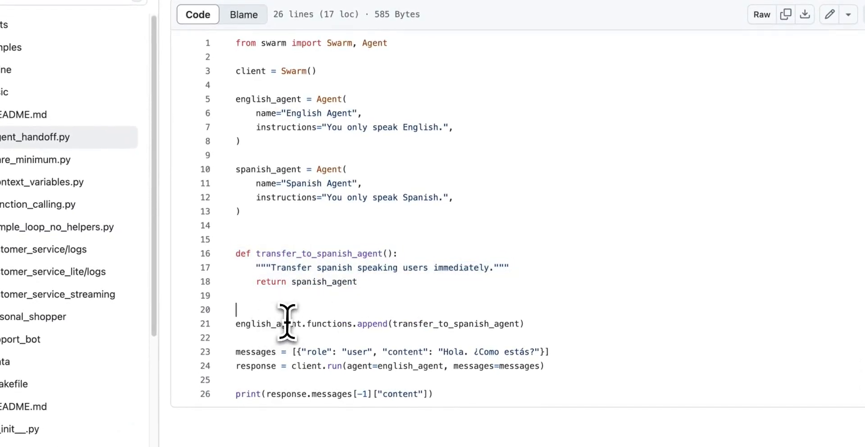
mouse_move(368, 324)
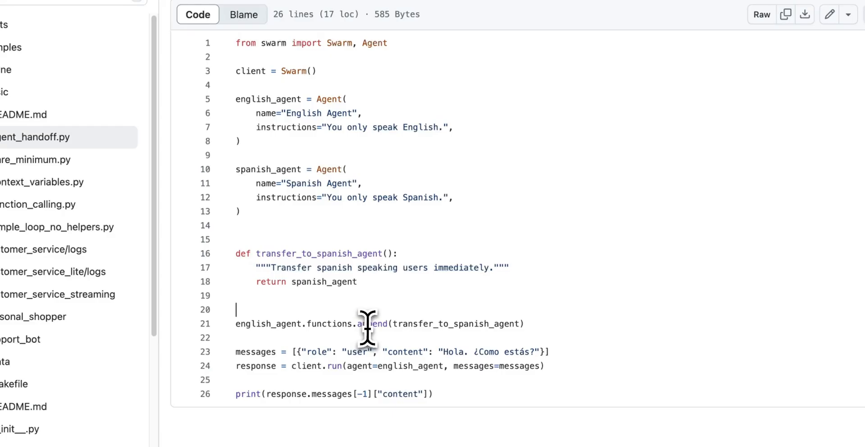
double_click(436, 323)
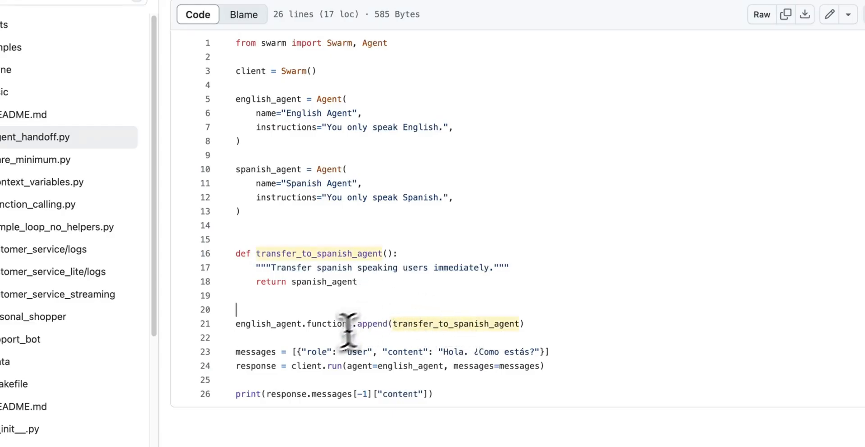
mouse_move(452, 355)
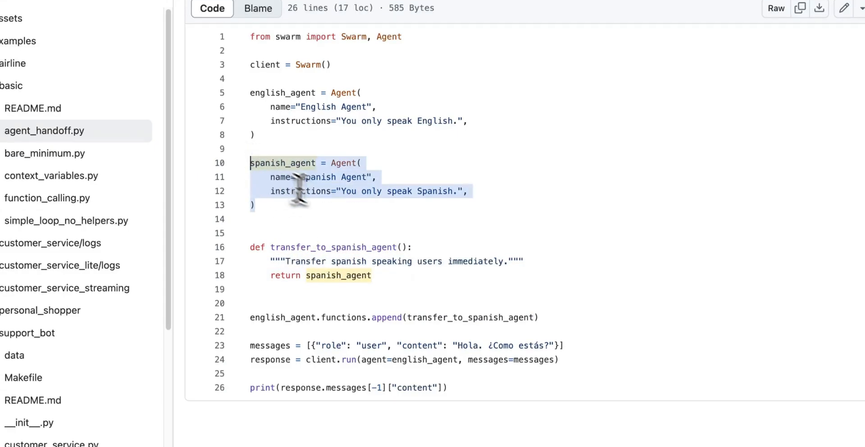
left_click(251, 218)
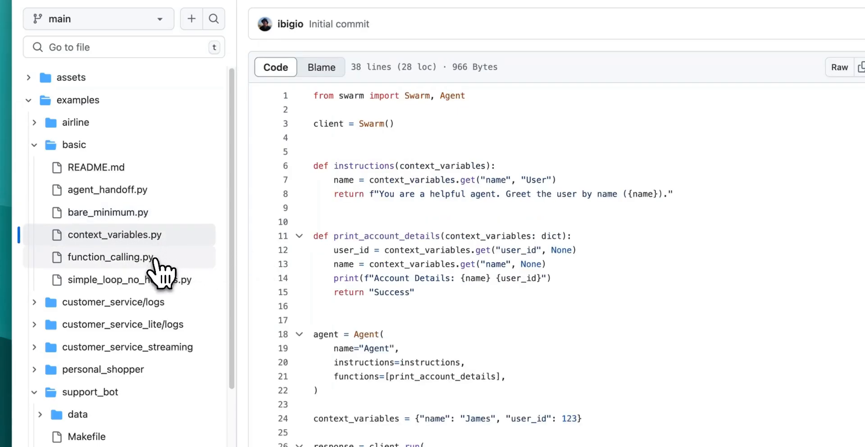
- View function_calling.py's get_weather example, then return to the basic examples folder
left_click(112, 256)
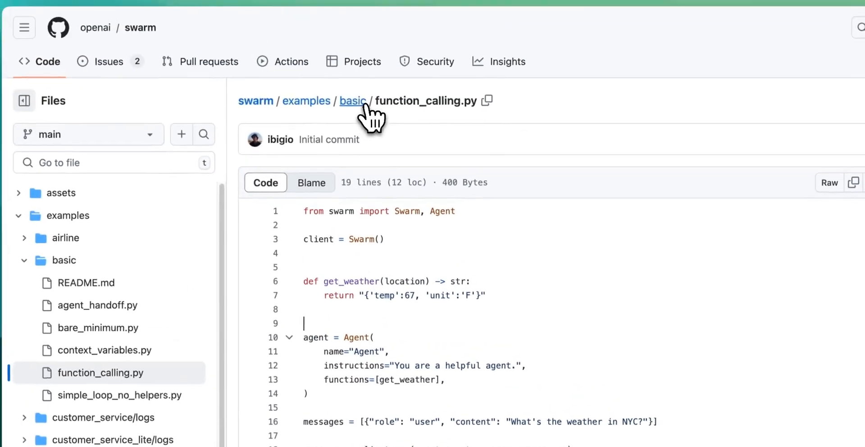
left_click(352, 101)
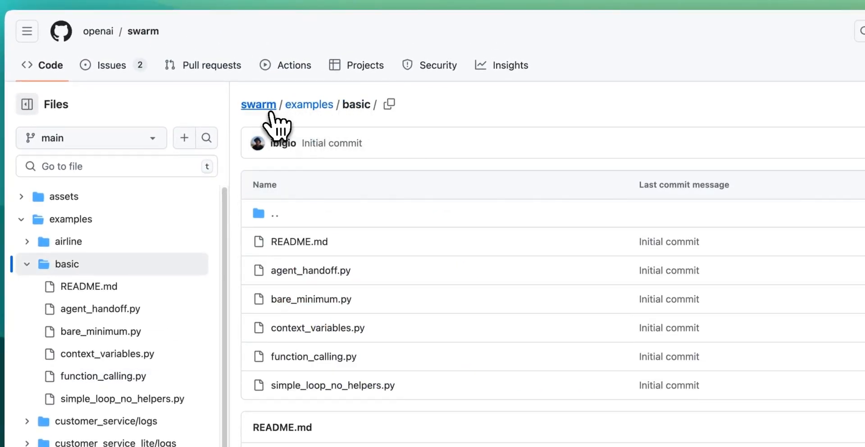
- Return to the swarm repository's main page and scroll to its README banner
left_click(258, 104)
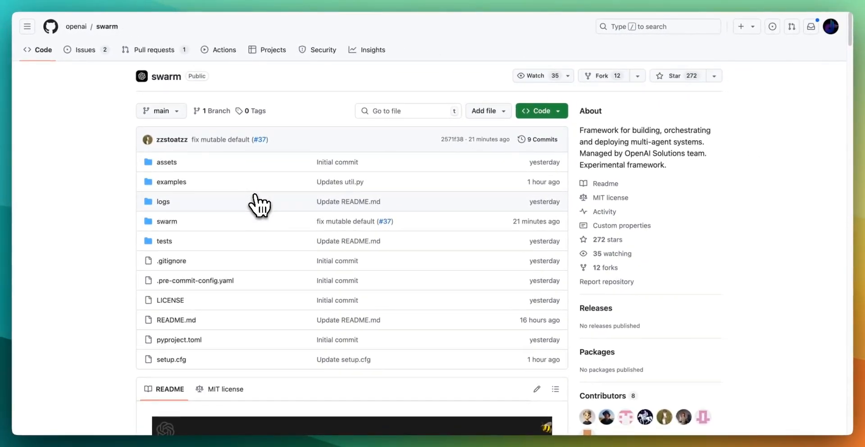
scroll("down", 3)
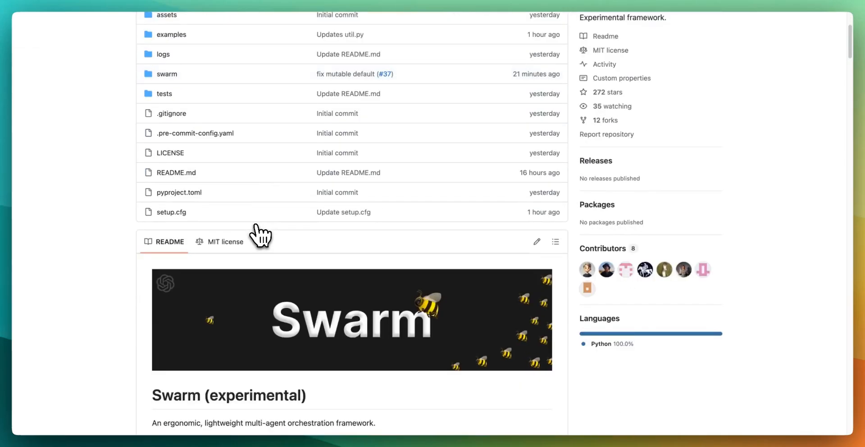
scroll("down", 3)
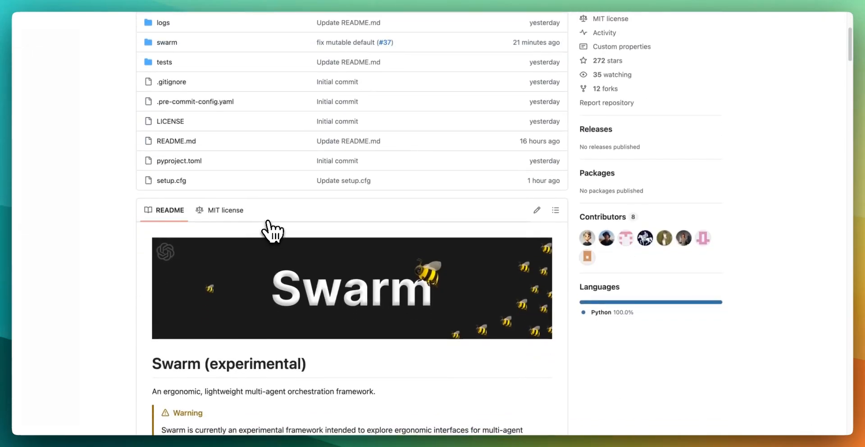